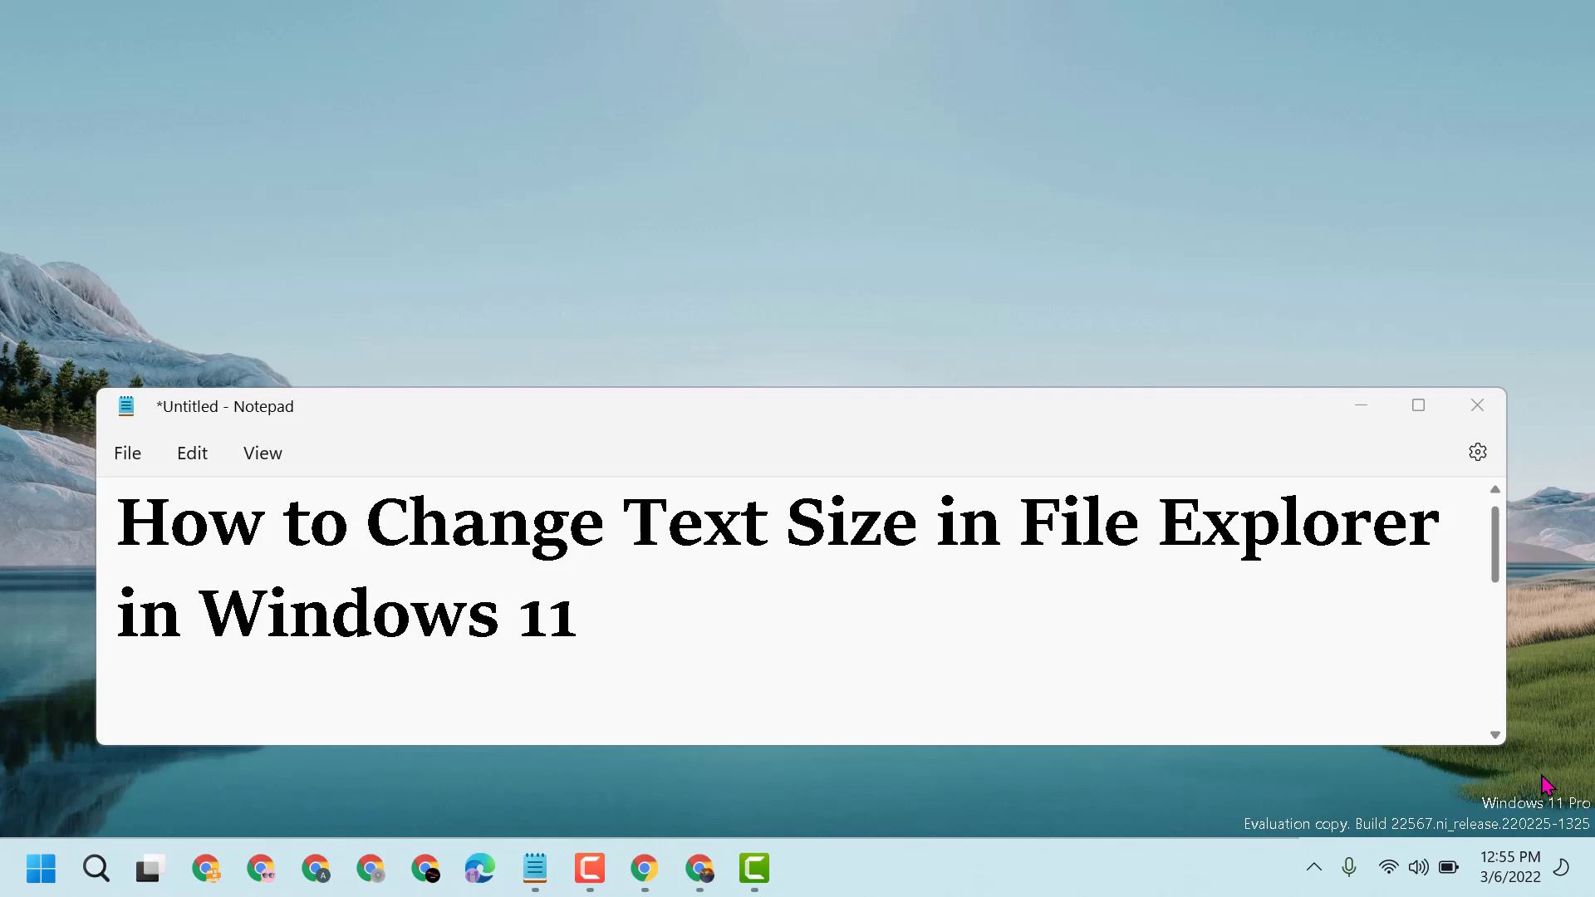
mouse_move(1402, 384)
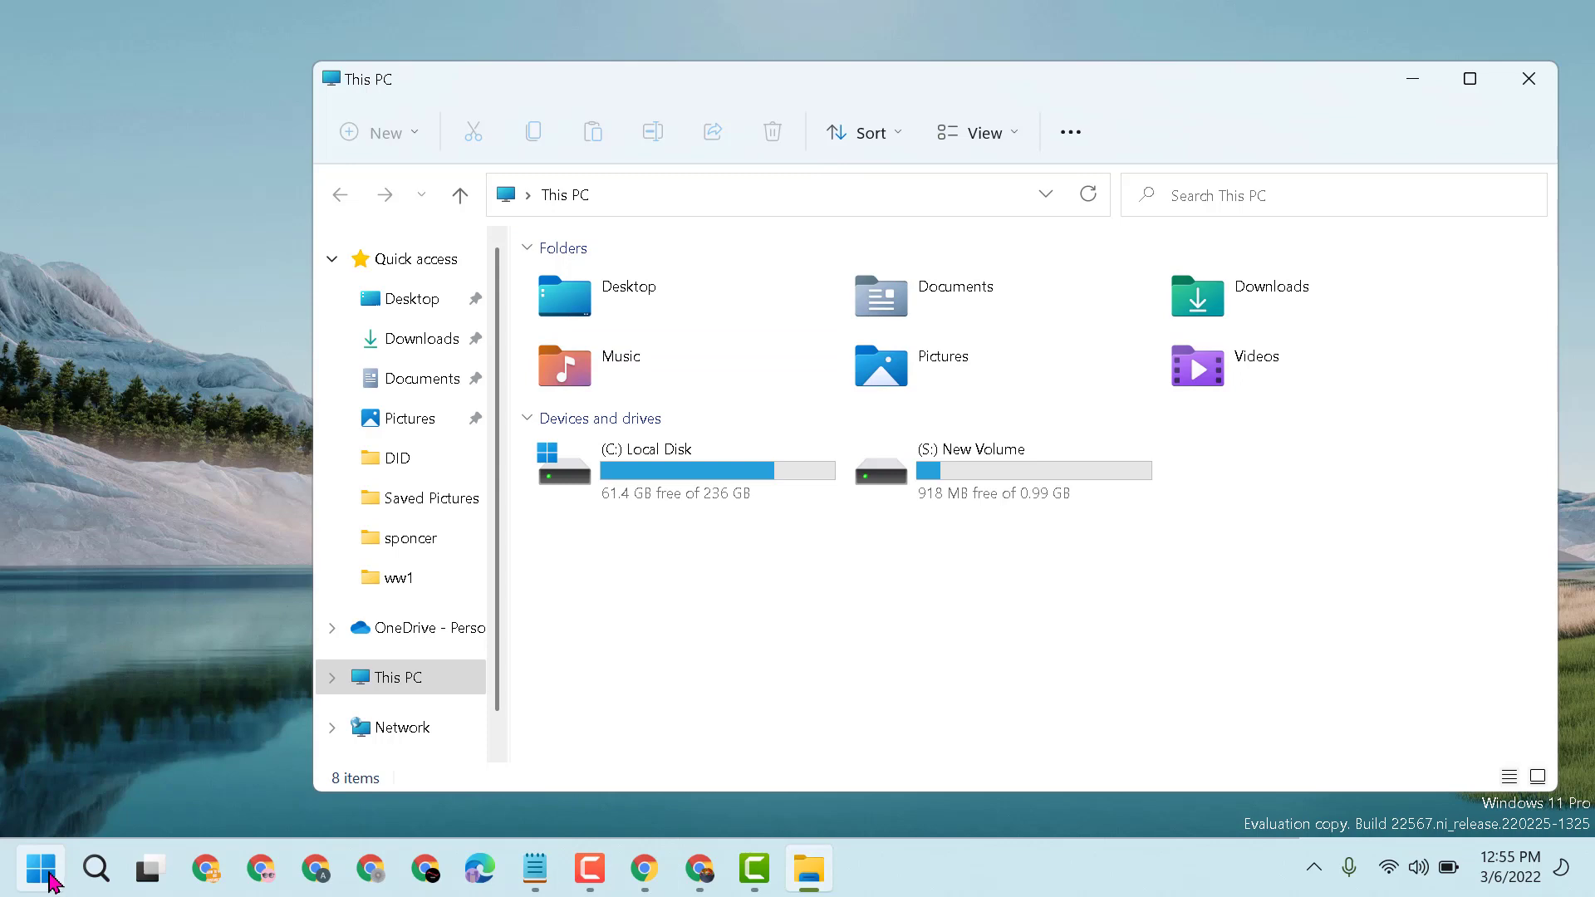
Reach the Accessibility Text size page in Settings via the Start menu.
click(40, 869)
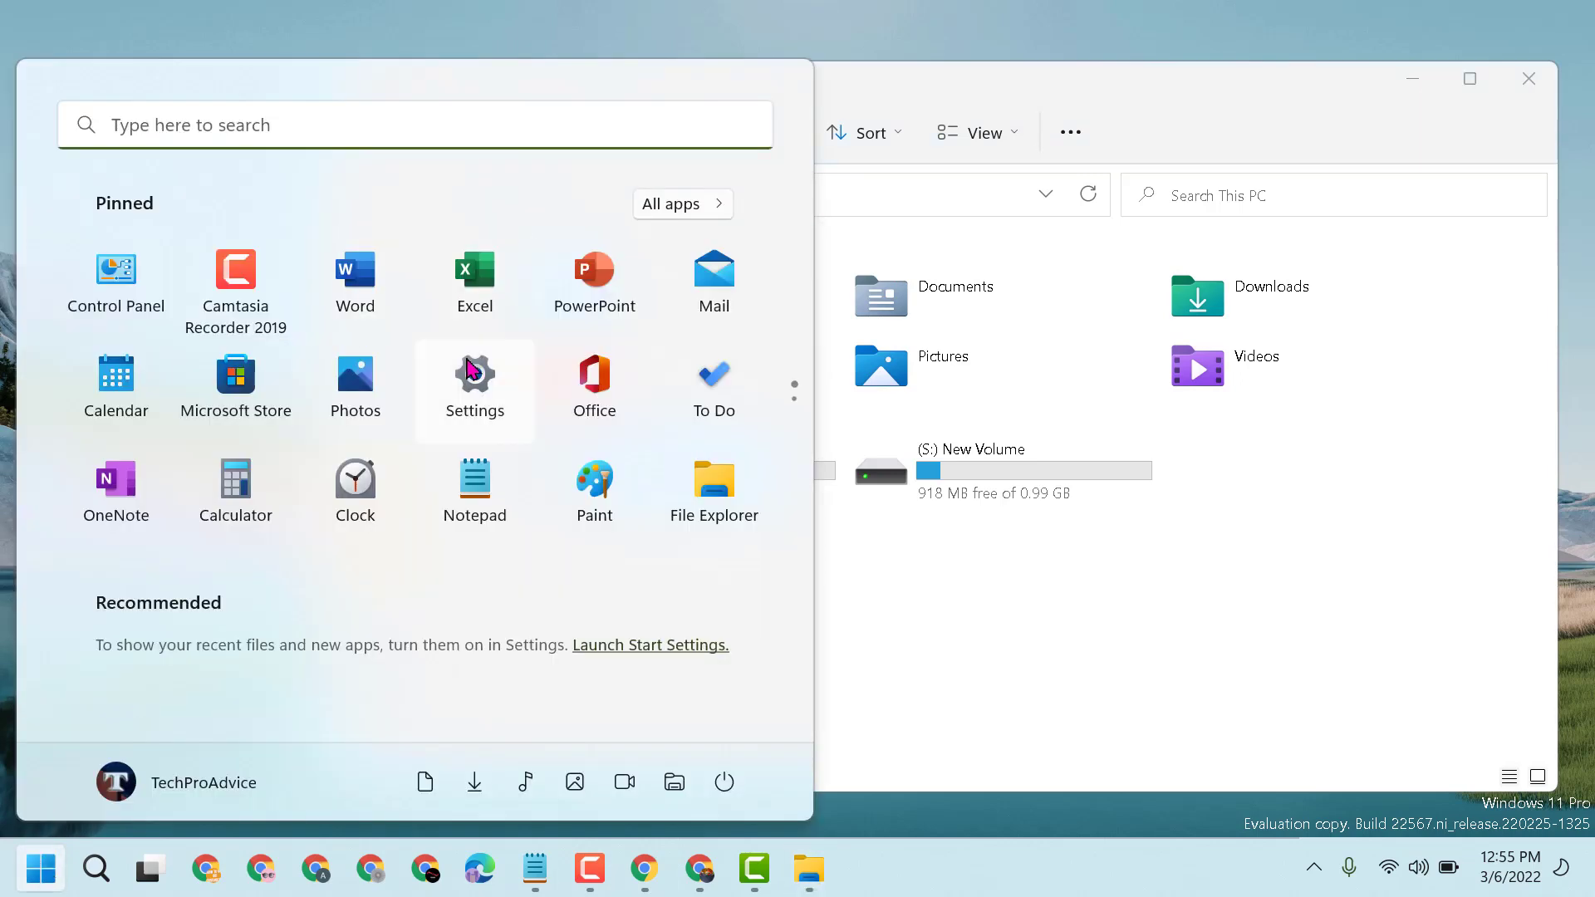
click(473, 371)
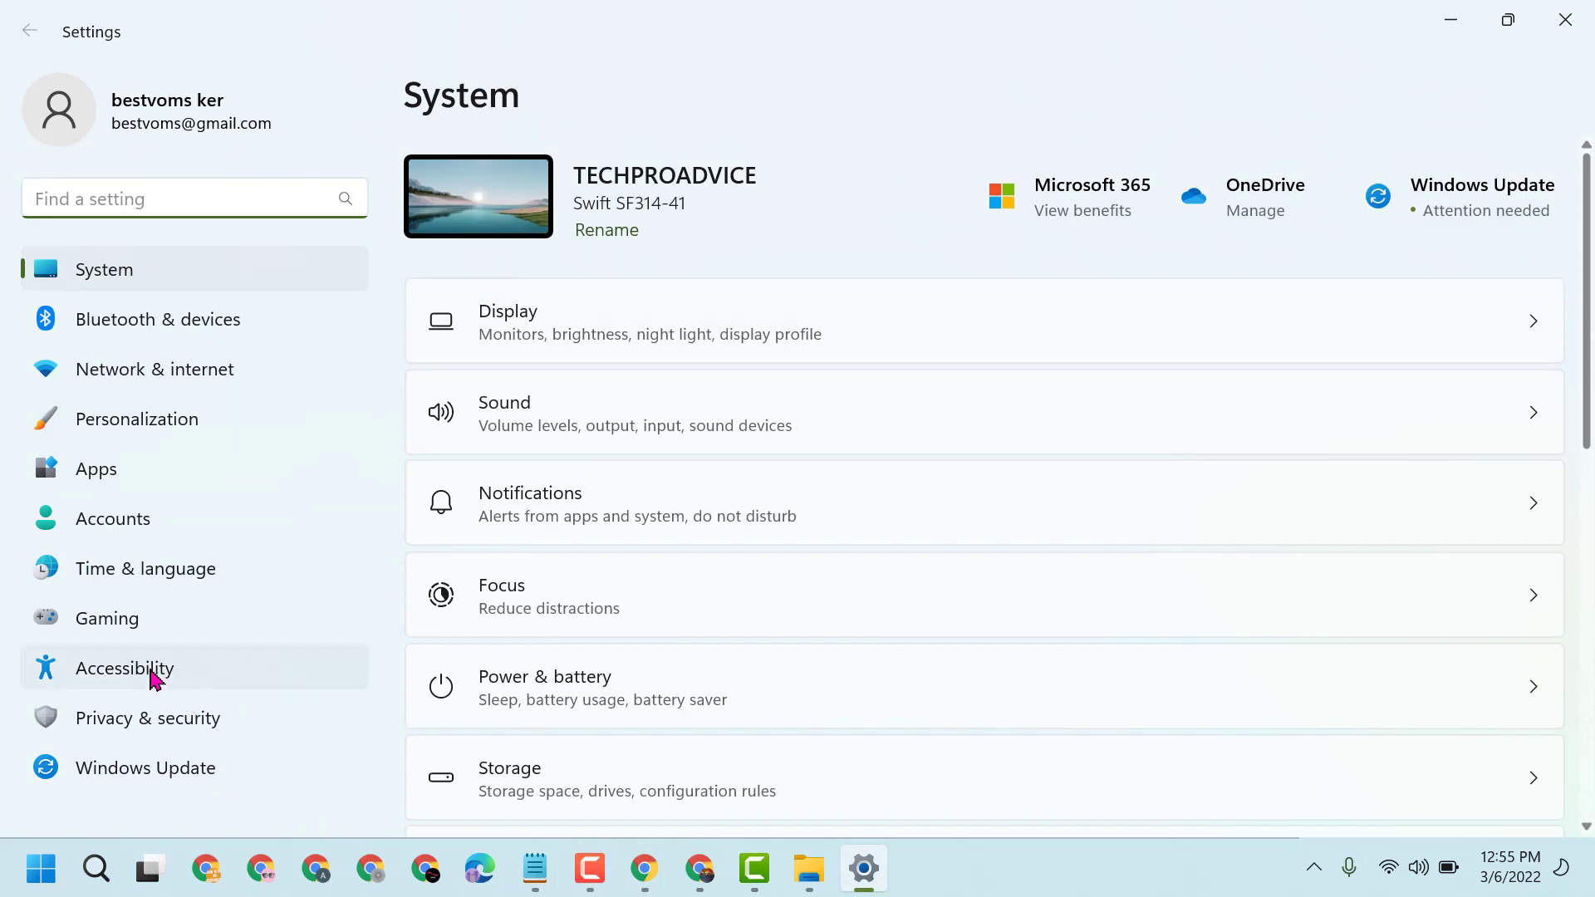
click(125, 668)
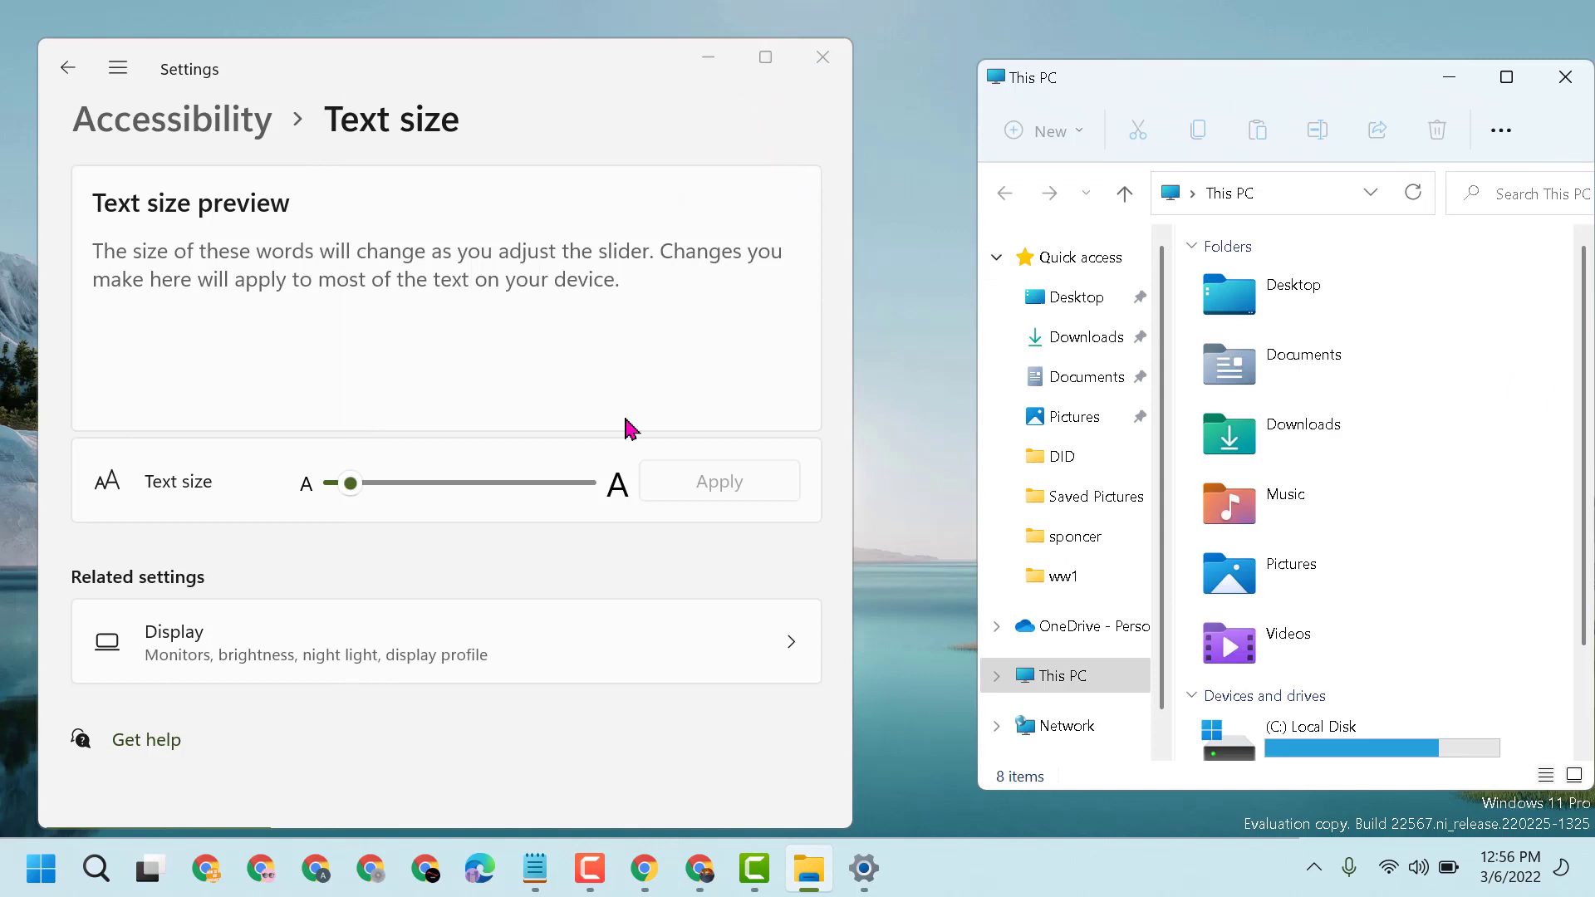
Drag the Text size slider through 140%, 118% and 155% to near its maximum.
drag(348, 483, 414, 483)
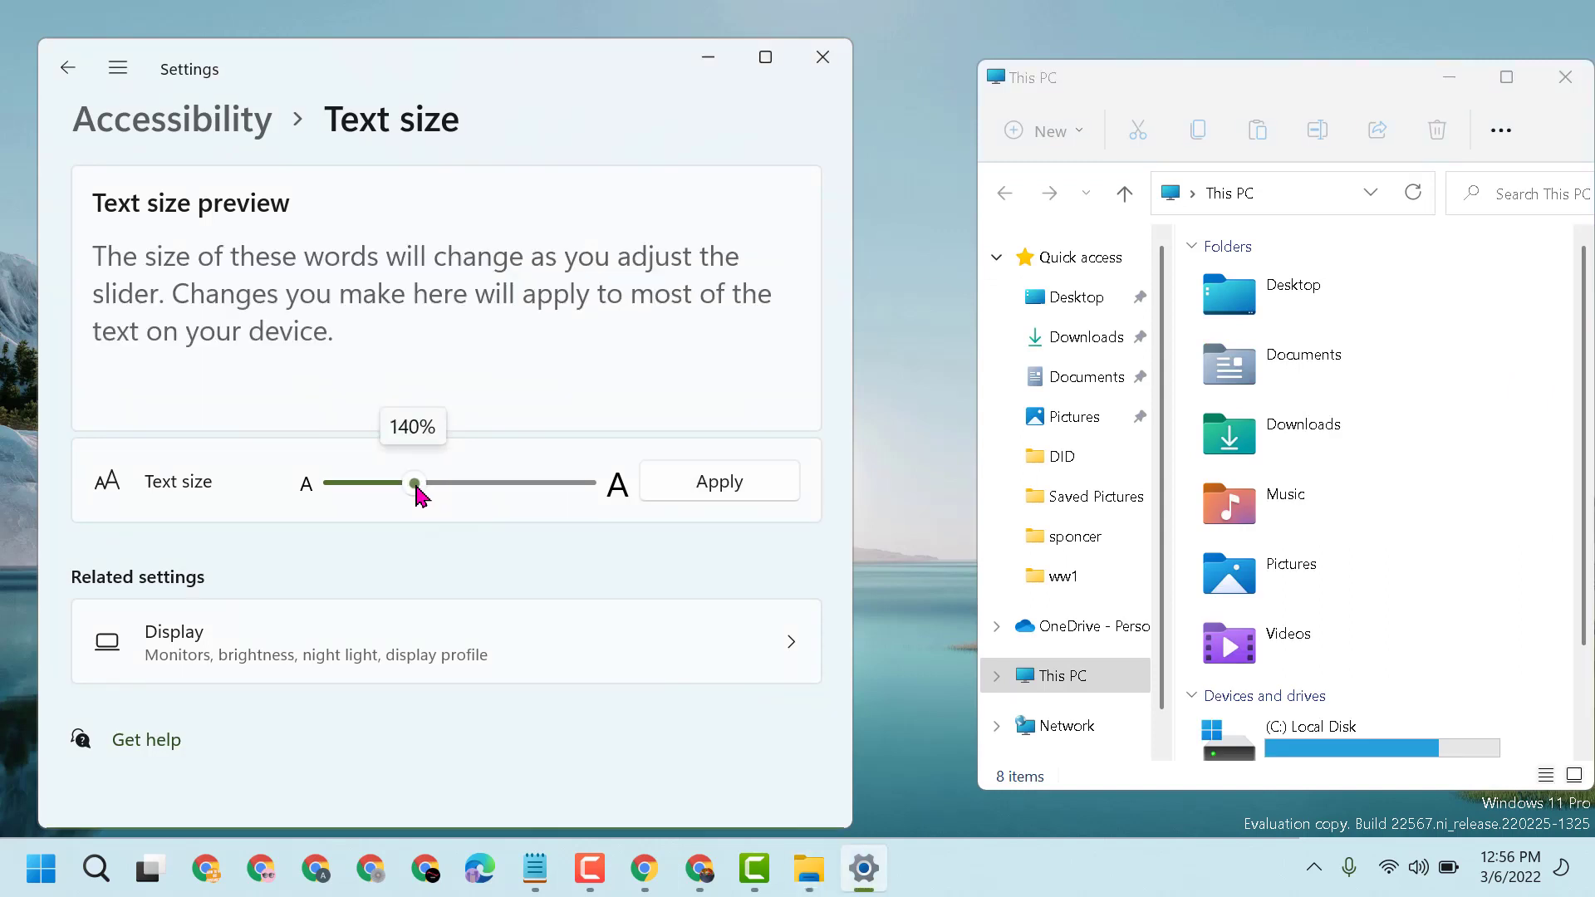
drag(412, 483, 435, 484)
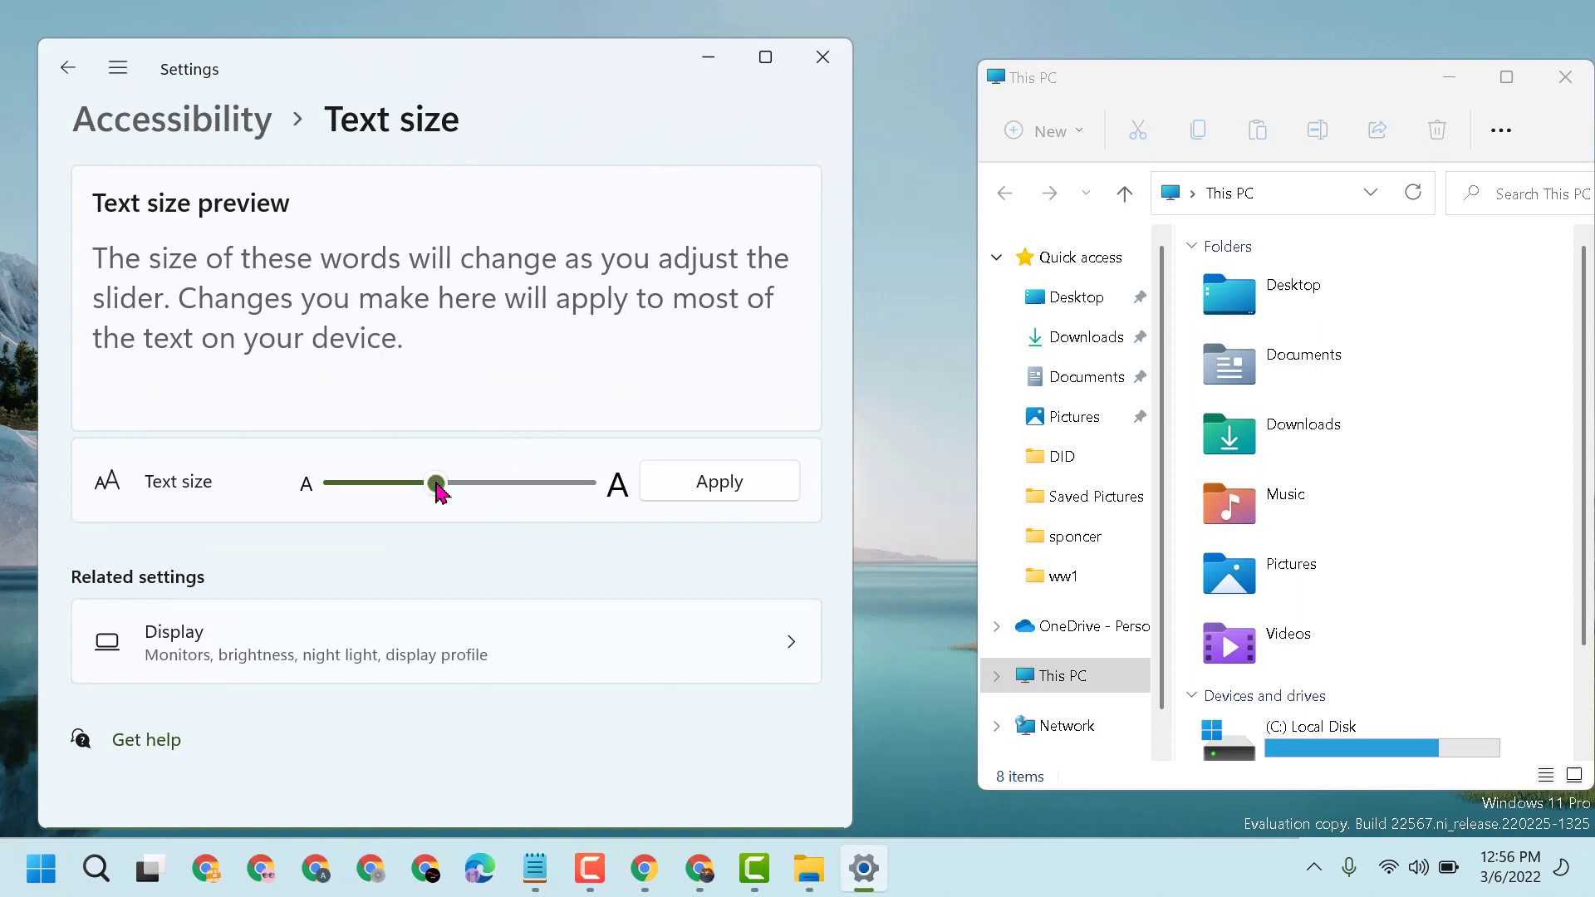
drag(437, 484, 370, 484)
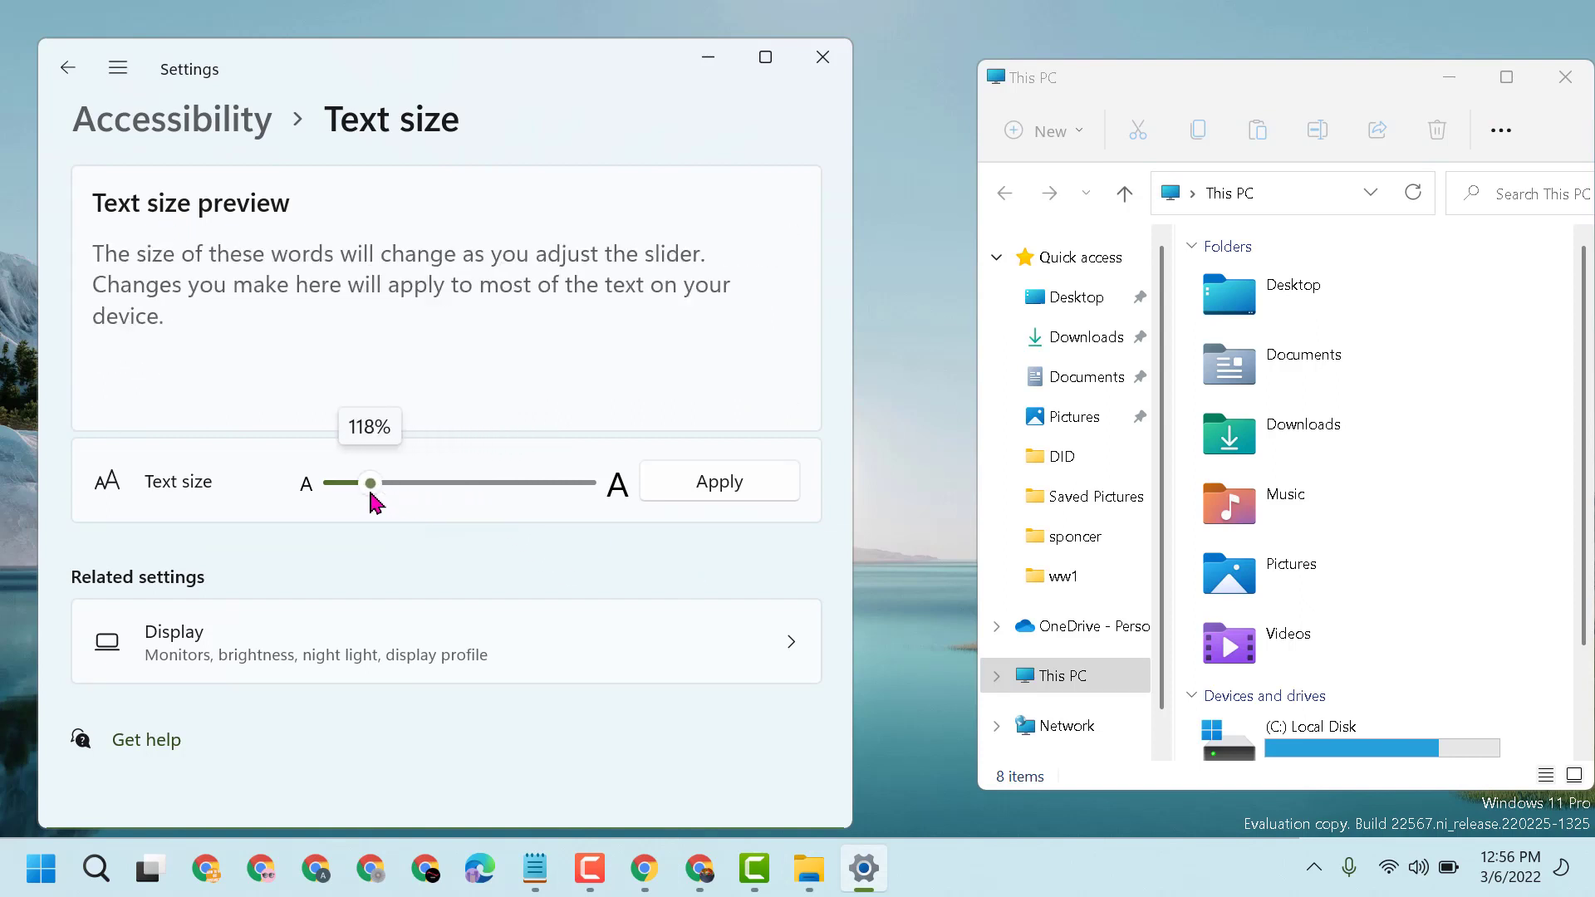
drag(368, 483, 445, 484)
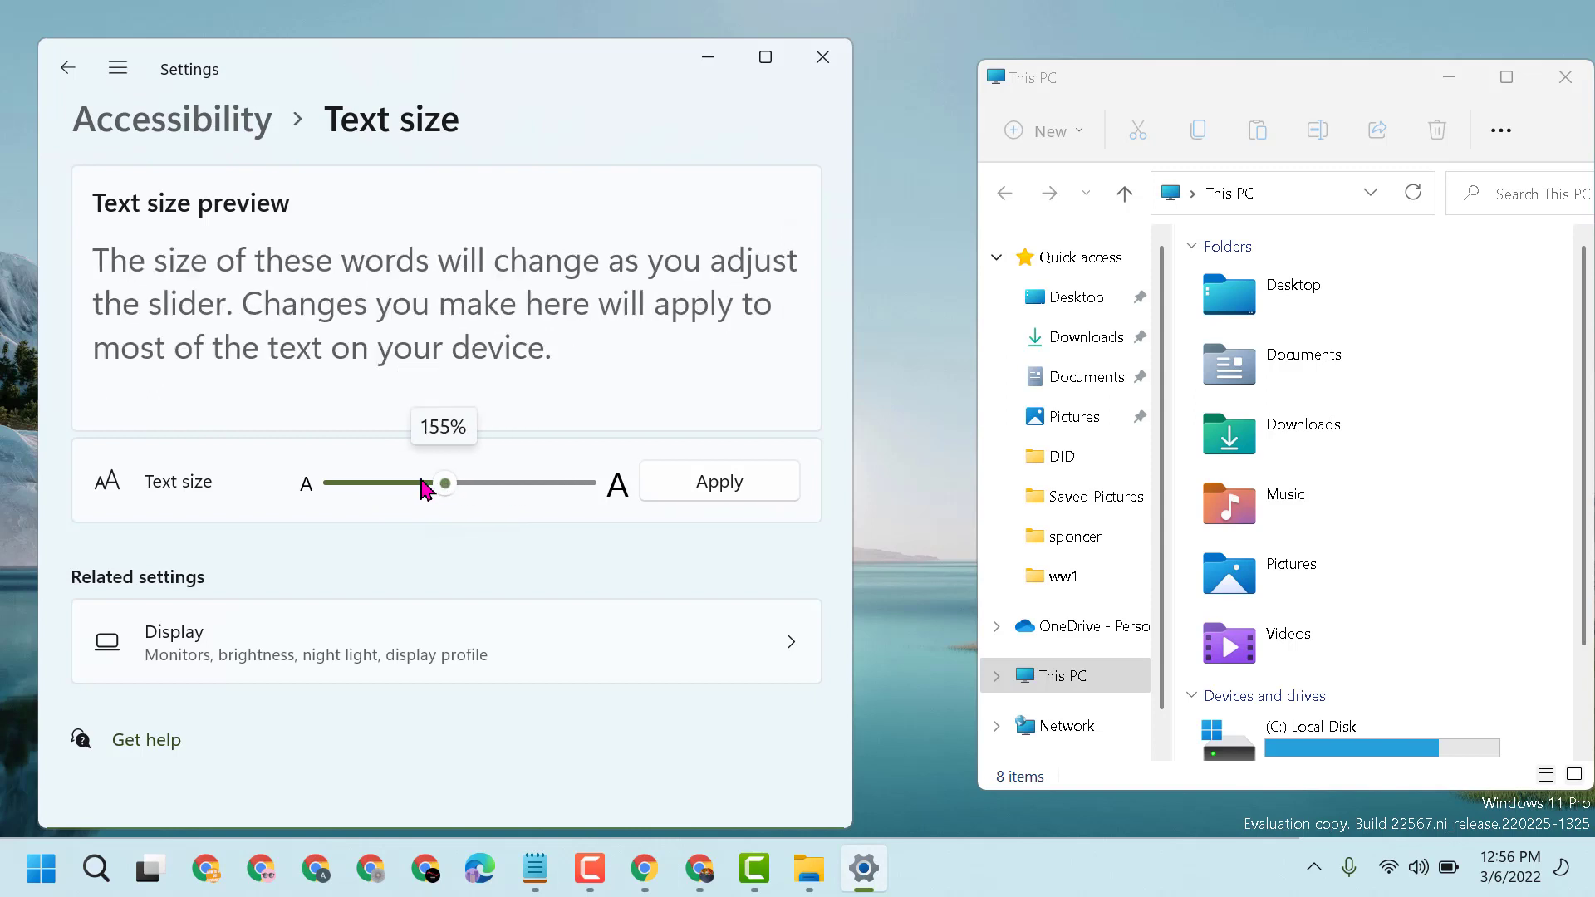
drag(446, 482, 531, 481)
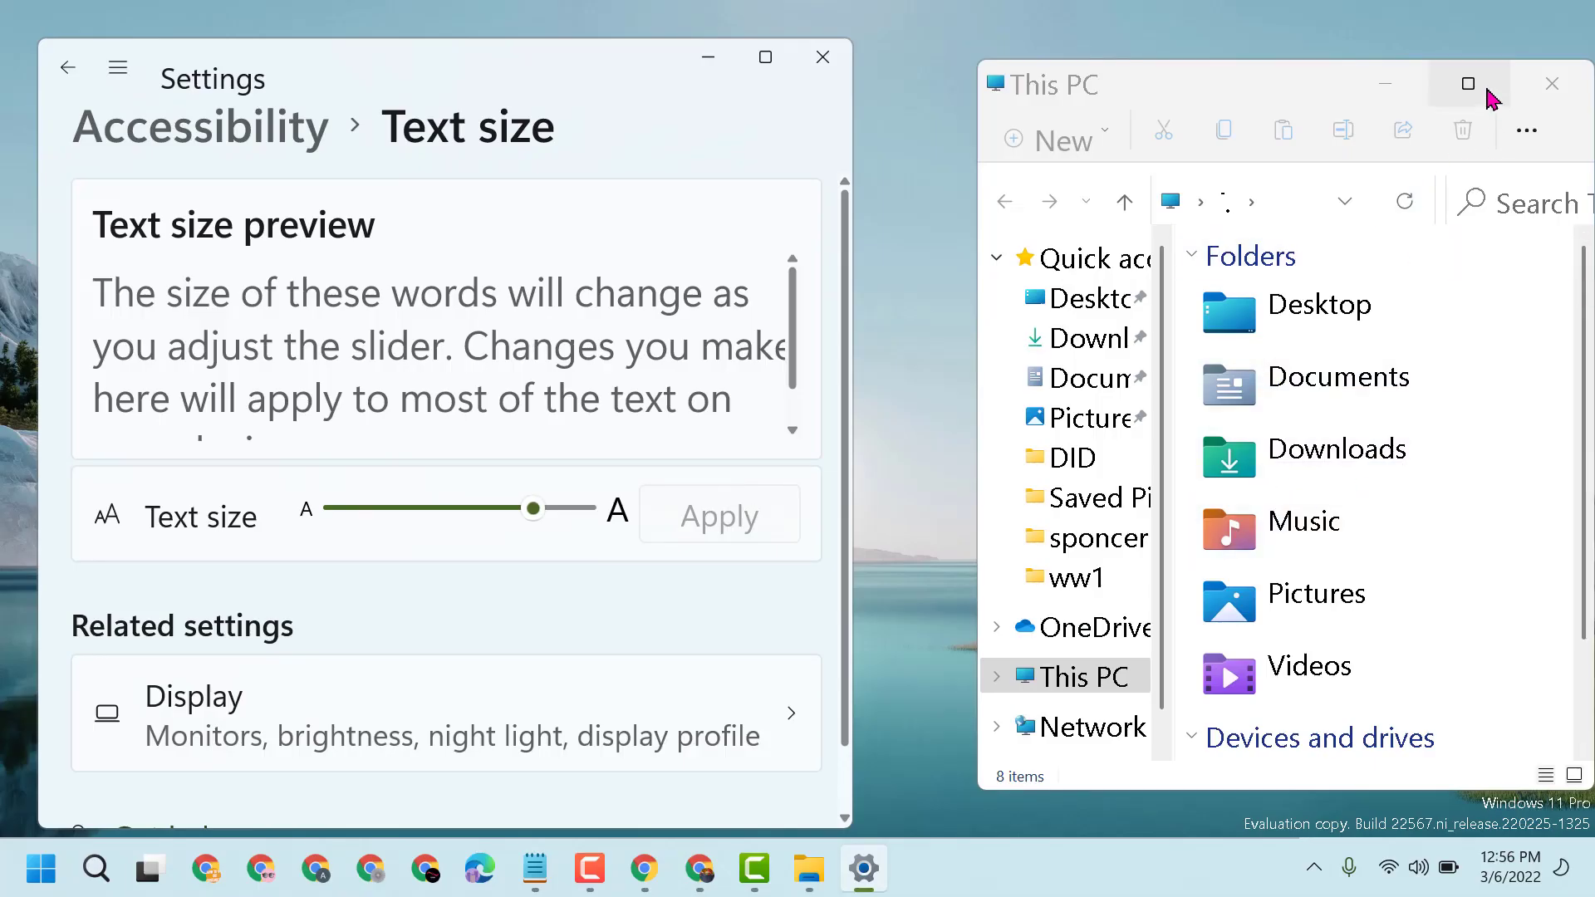
Maximize the This PC window with its enlarged text, then bring Notepad back on top.
click(1466, 83)
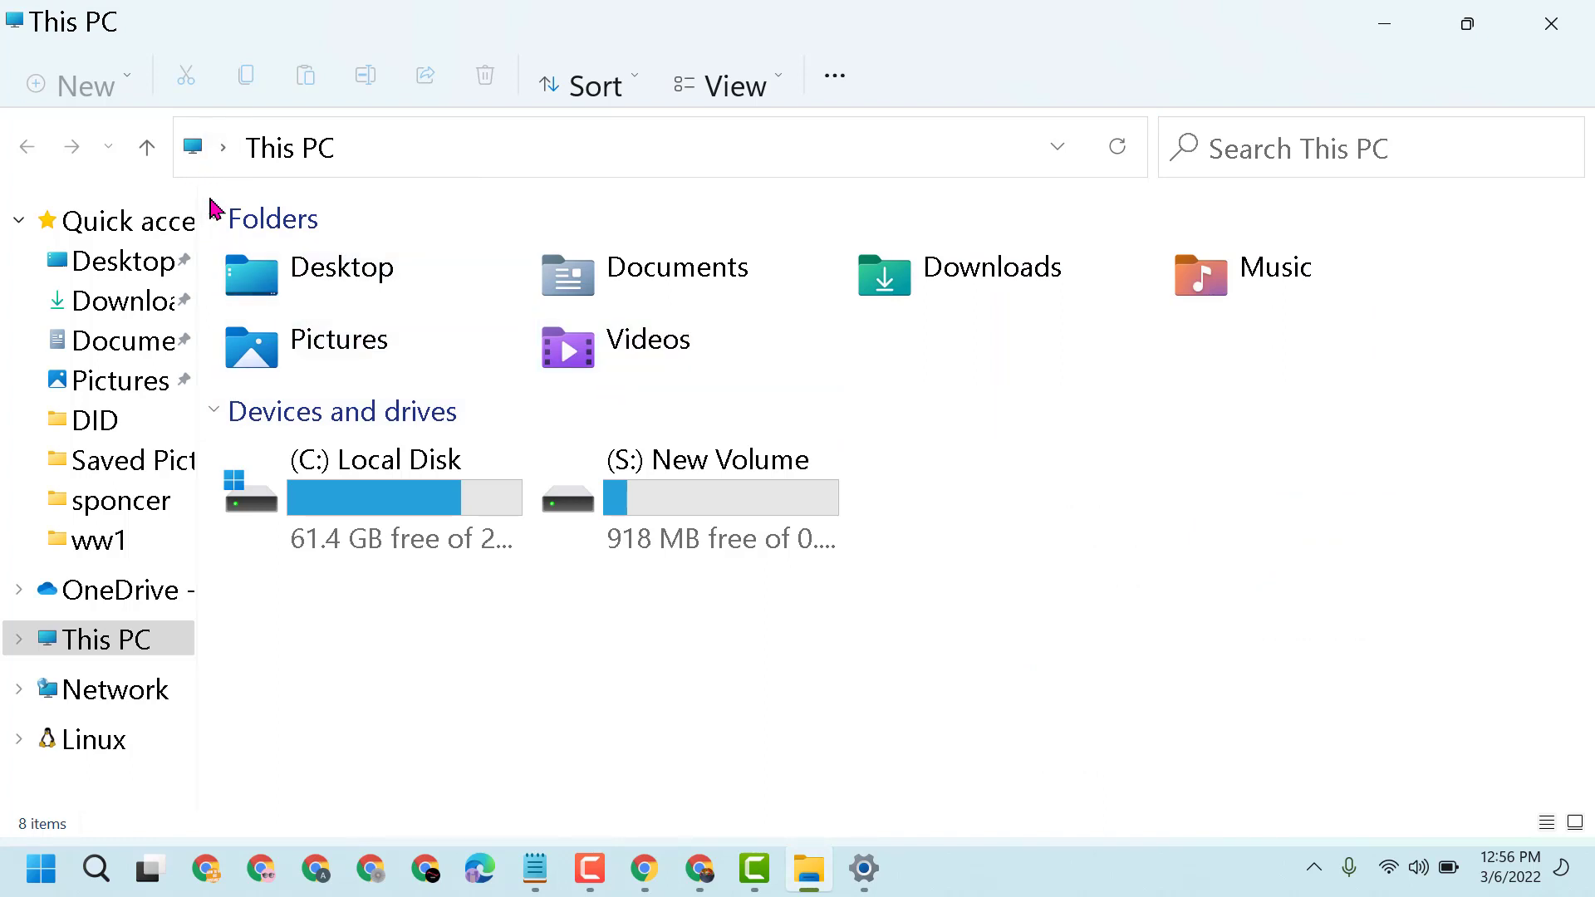
mouse_move(195, 189)
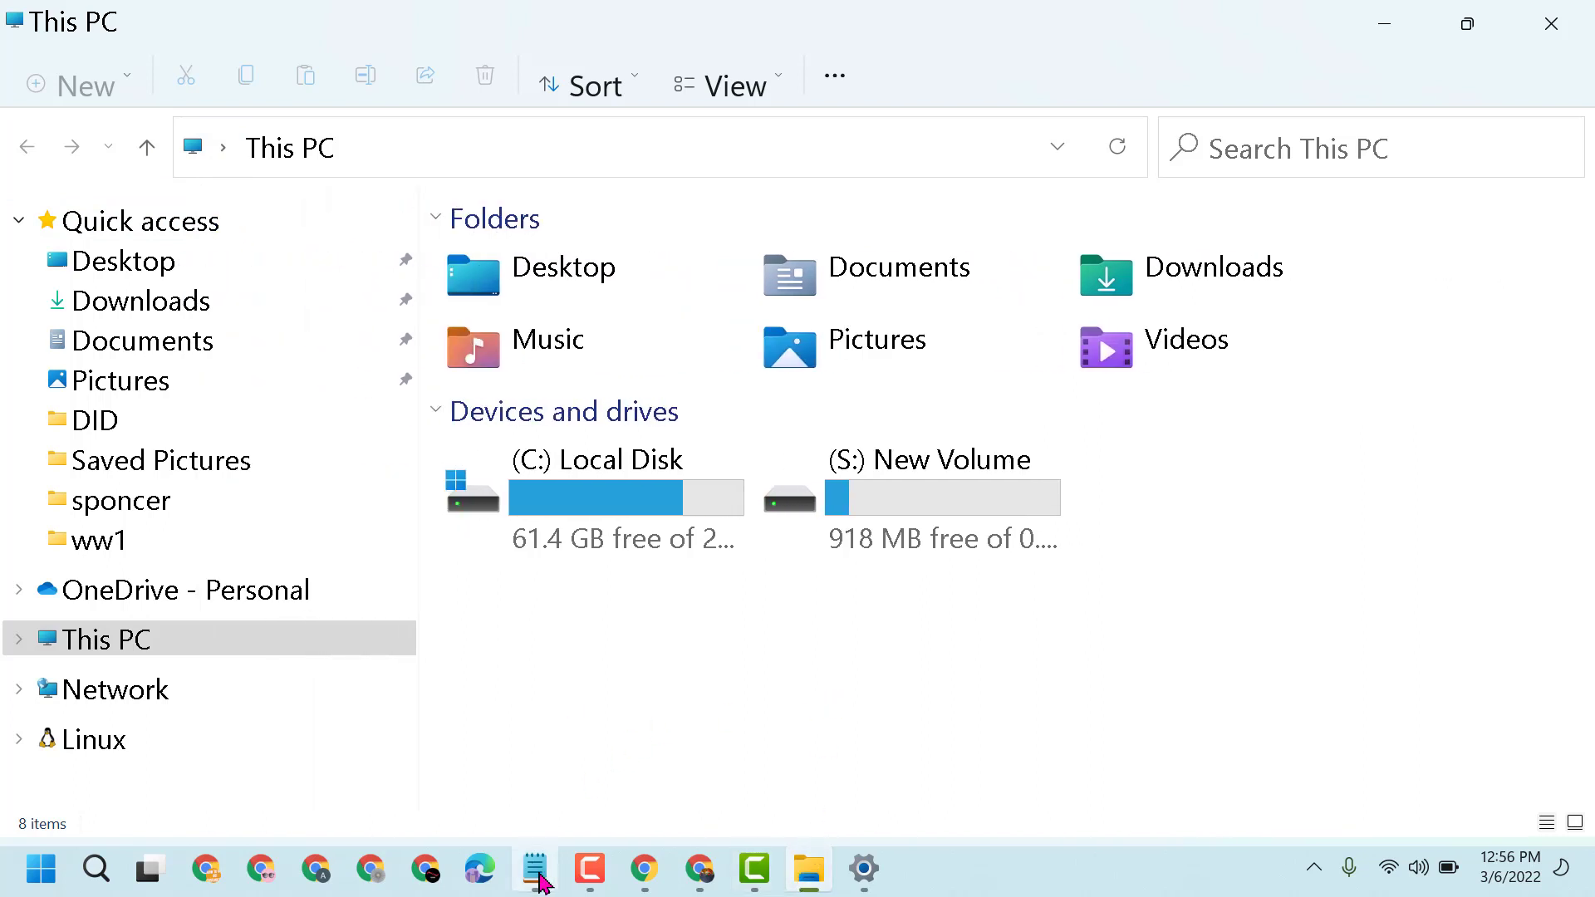
click(534, 869)
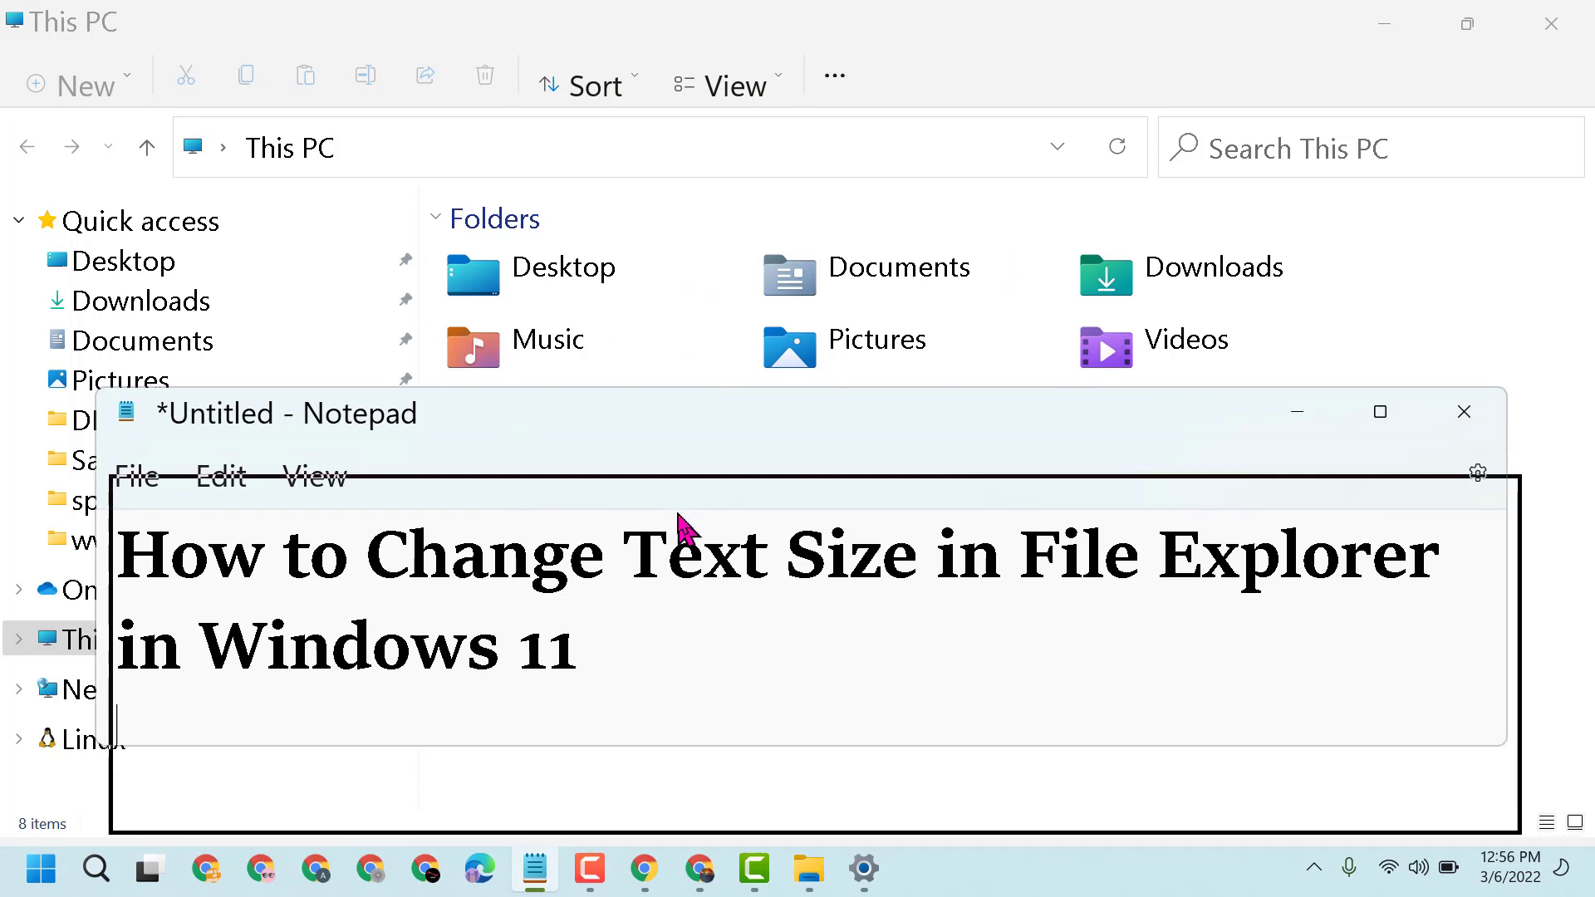